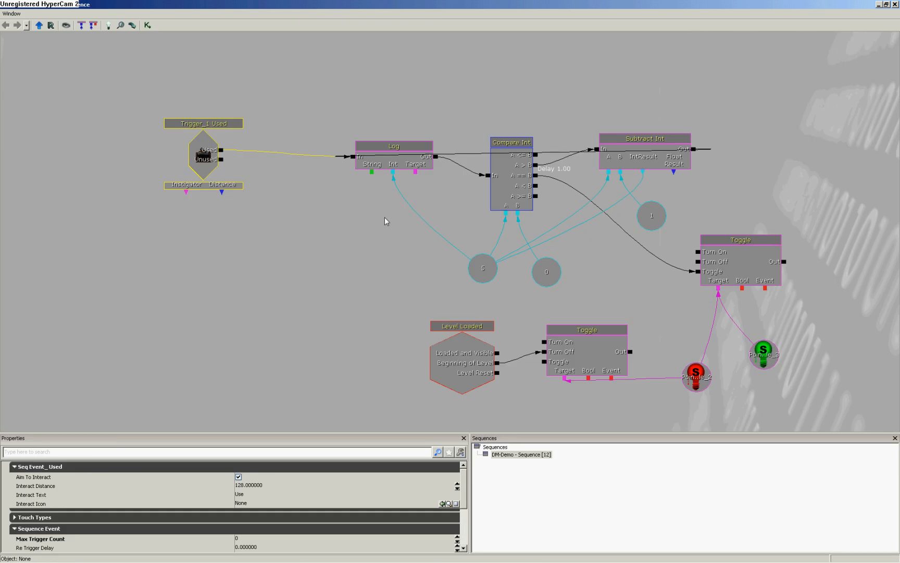
mouse_move(404, 190)
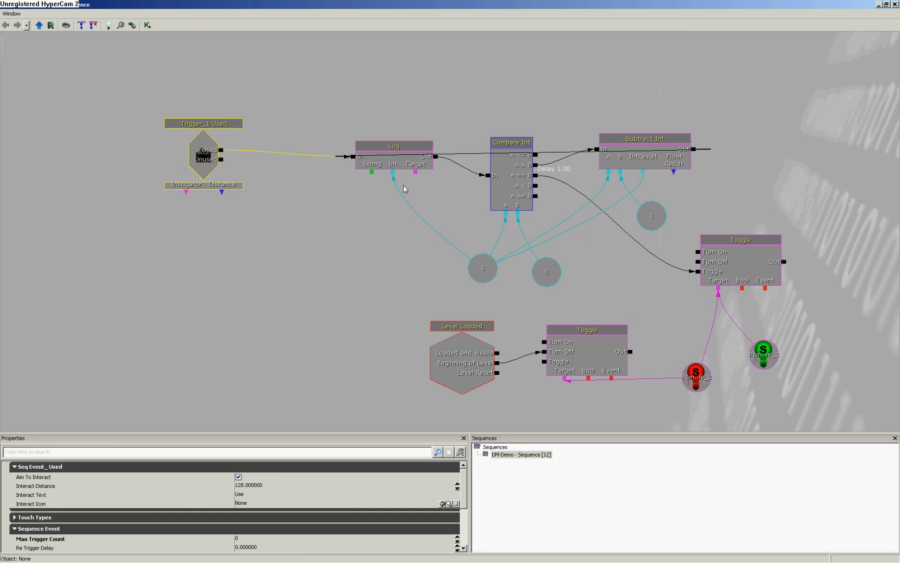
Select the countdown's 5 variable, then select the Trigger_1 Used event to reposition it
left_click(482, 268)
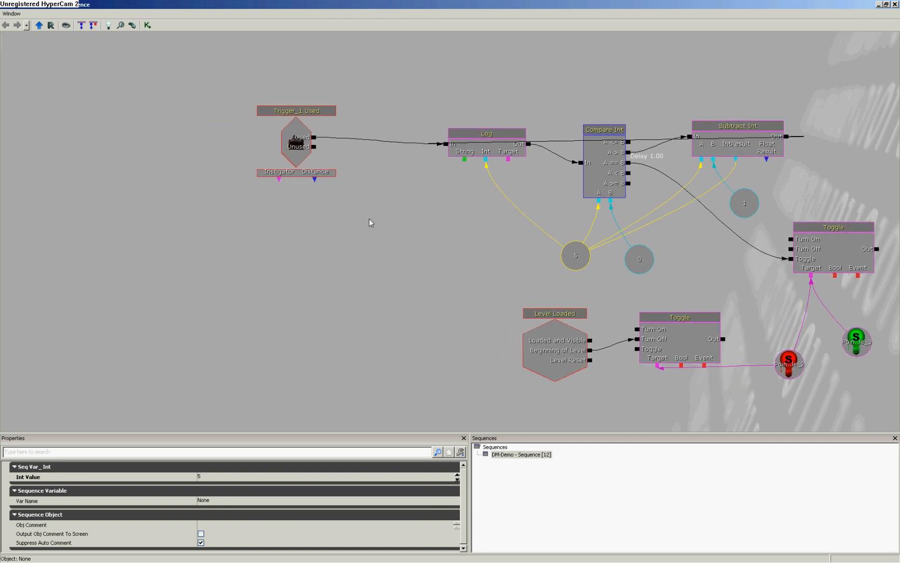
left_click(296, 111)
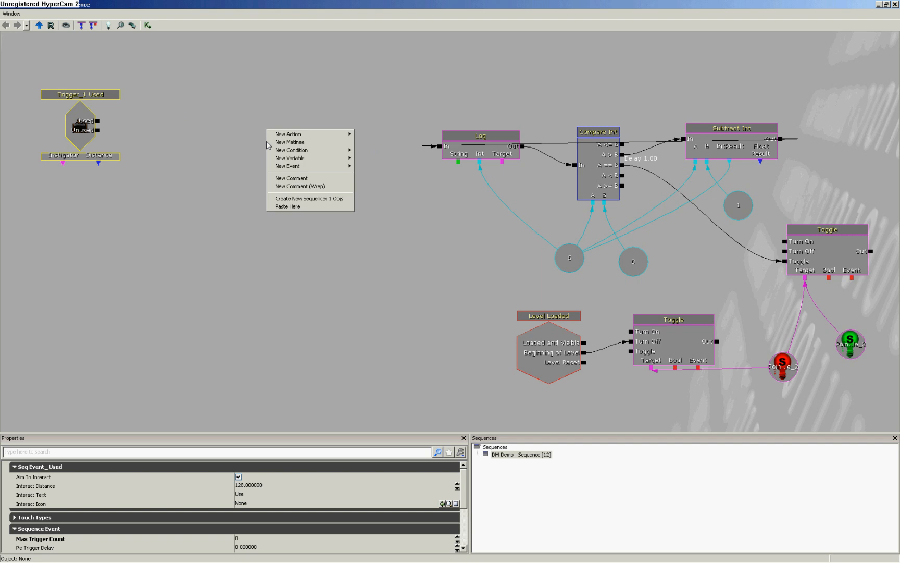
mouse_move(268, 148)
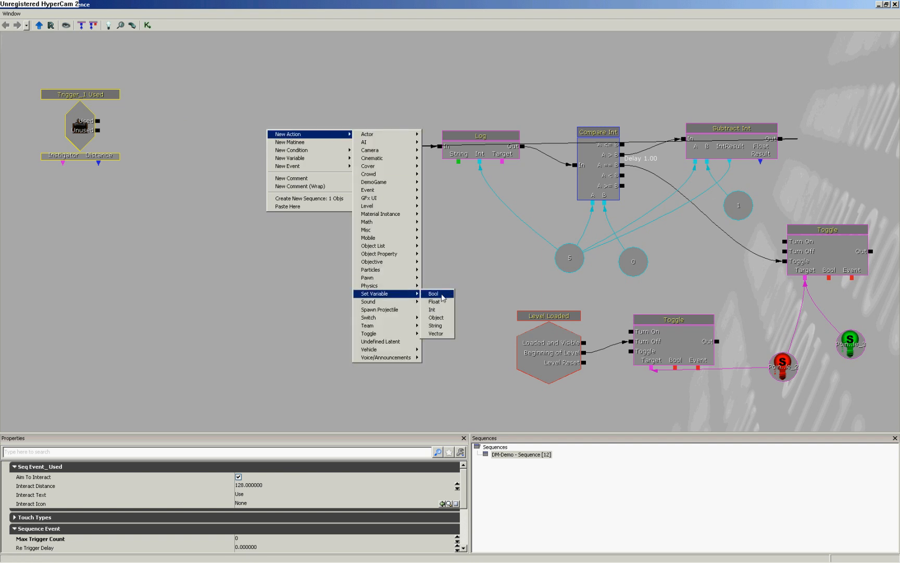
Add a Set Int action targeting the countdown variable, driven by Trigger_1's Used output
left_click(432, 310)
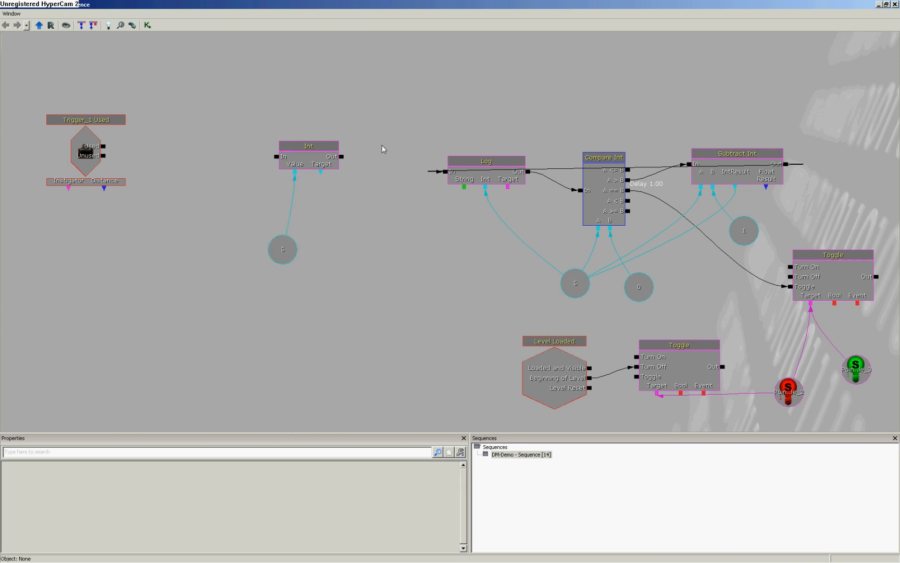
mouse_move(356, 151)
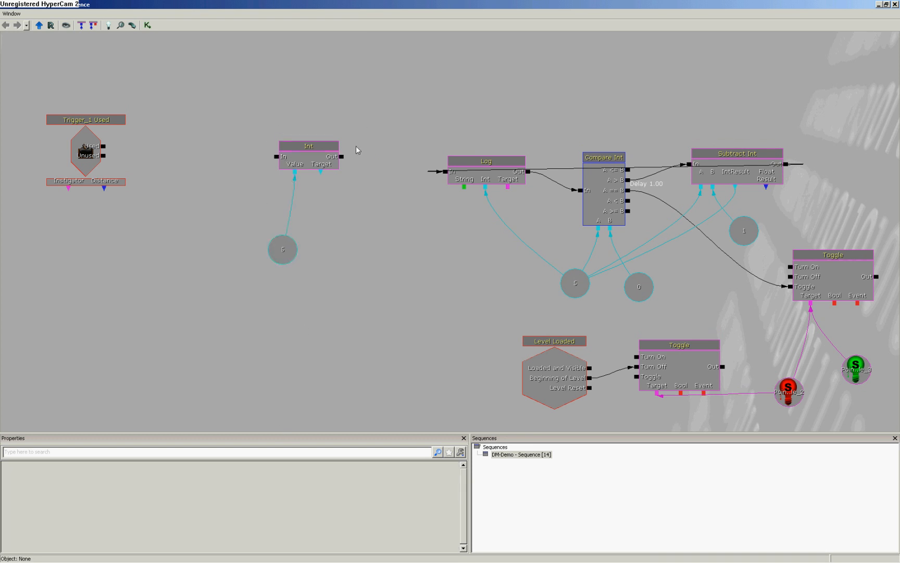
left_click(309, 155)
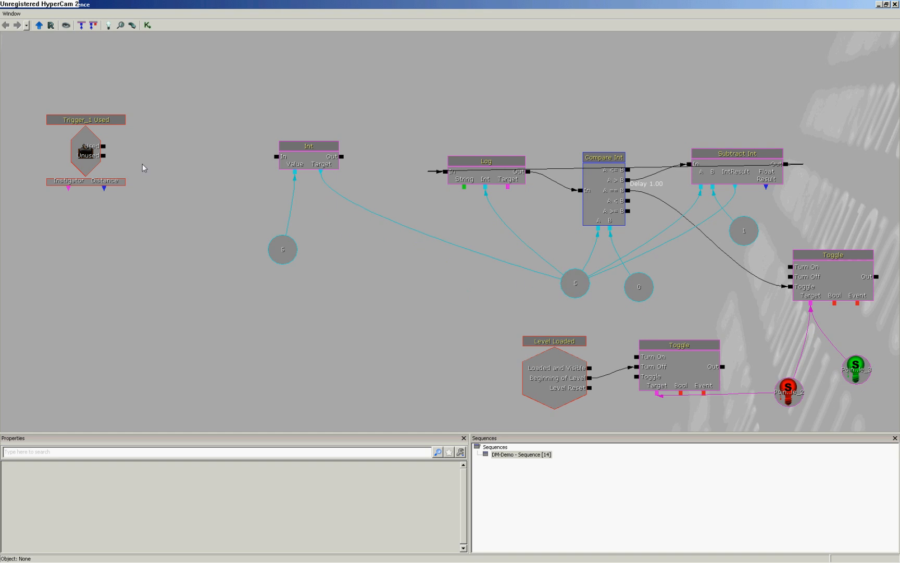
left_click_drag(102, 145, 277, 157)
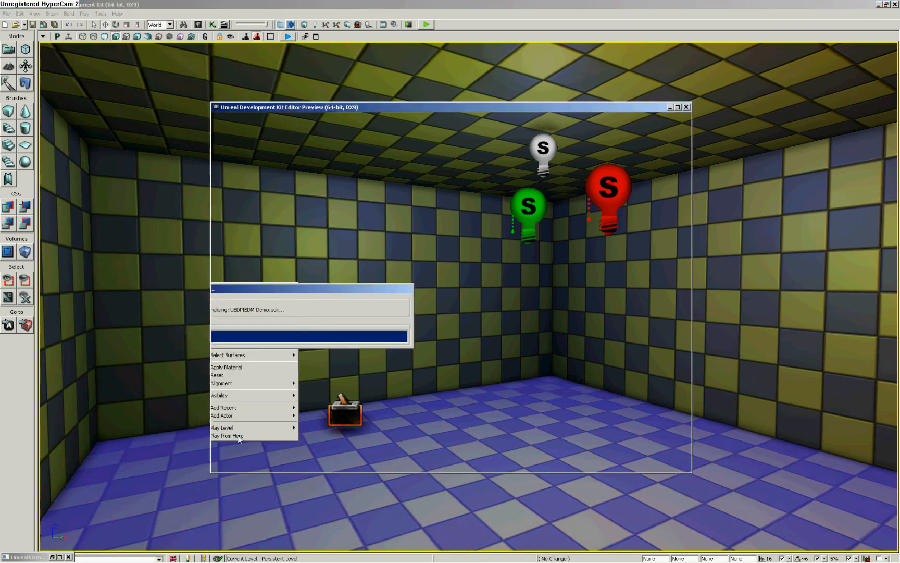
Launch Play from Here in the viewport to preview the level
left_click(226, 436)
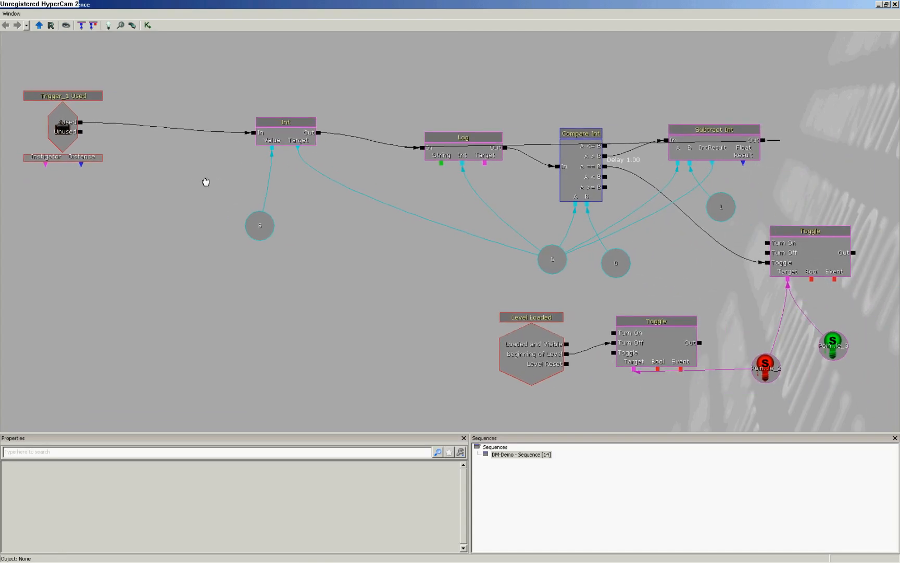
Remove the trigger's link to Set Int and place a new Set Bool action beside it
left_click(285, 129)
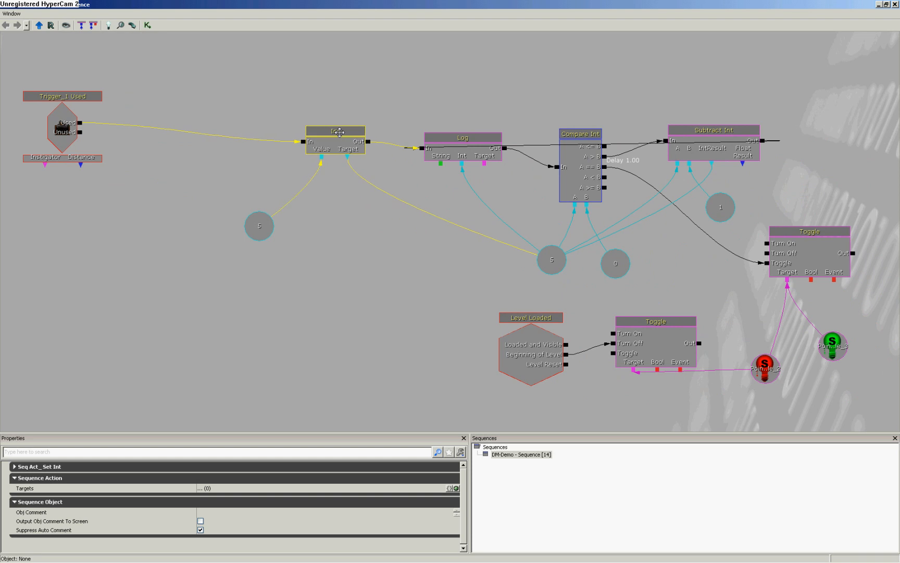
left_click(335, 214)
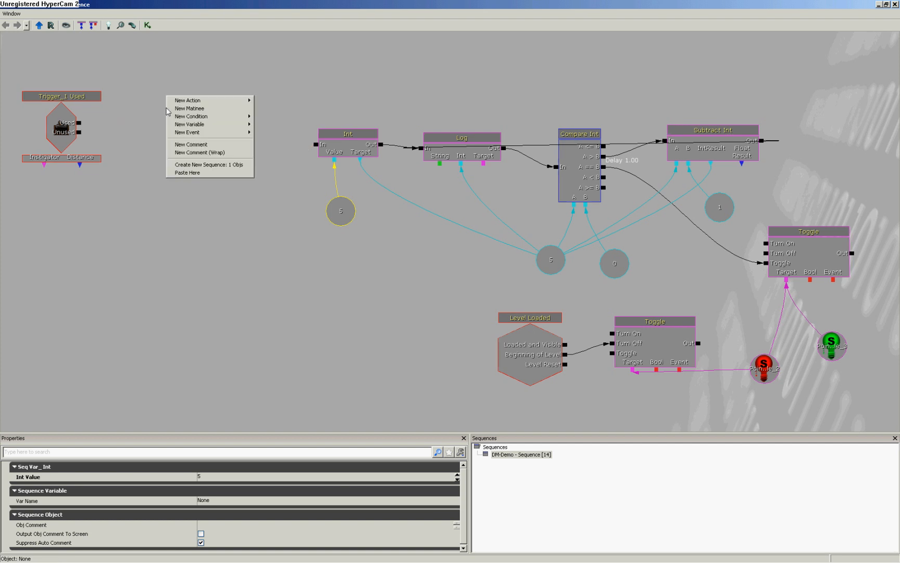
mouse_move(187, 100)
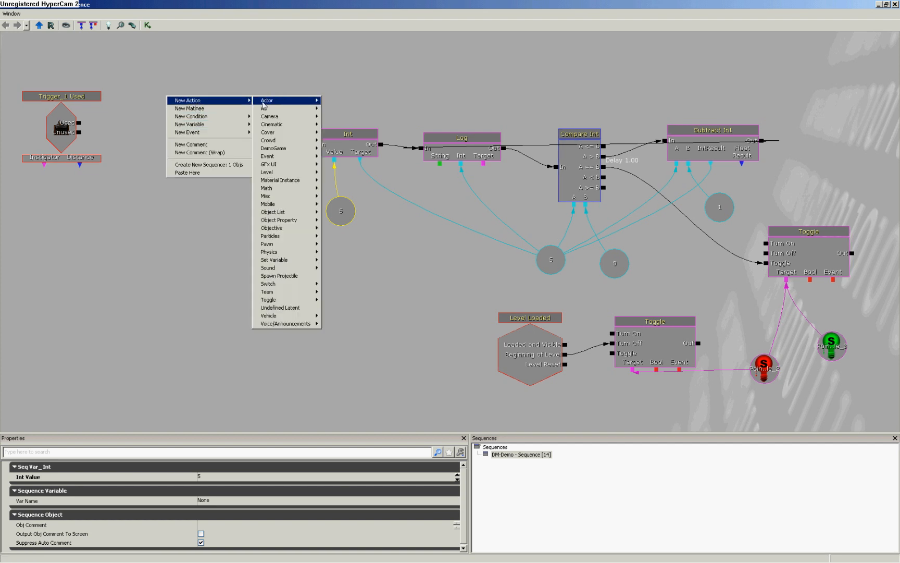
mouse_move(275, 260)
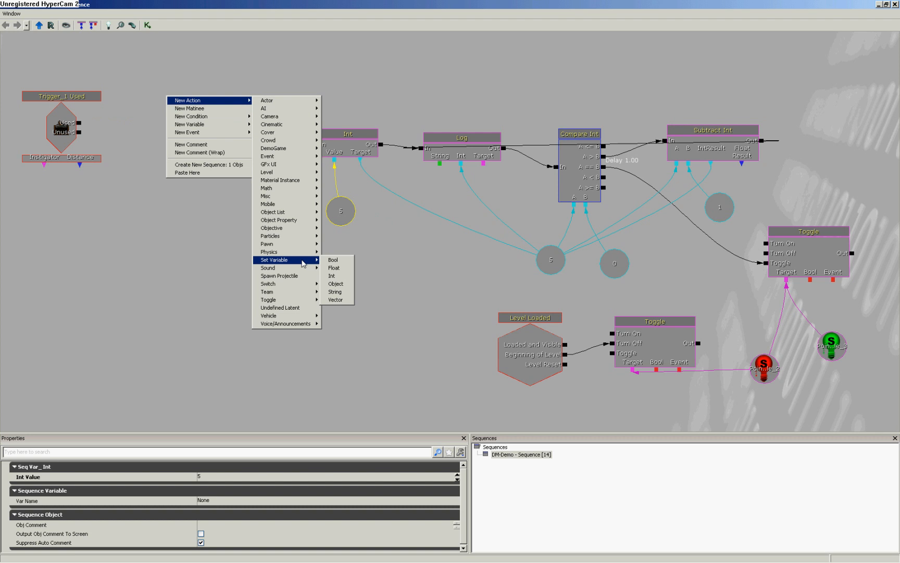
left_click(333, 259)
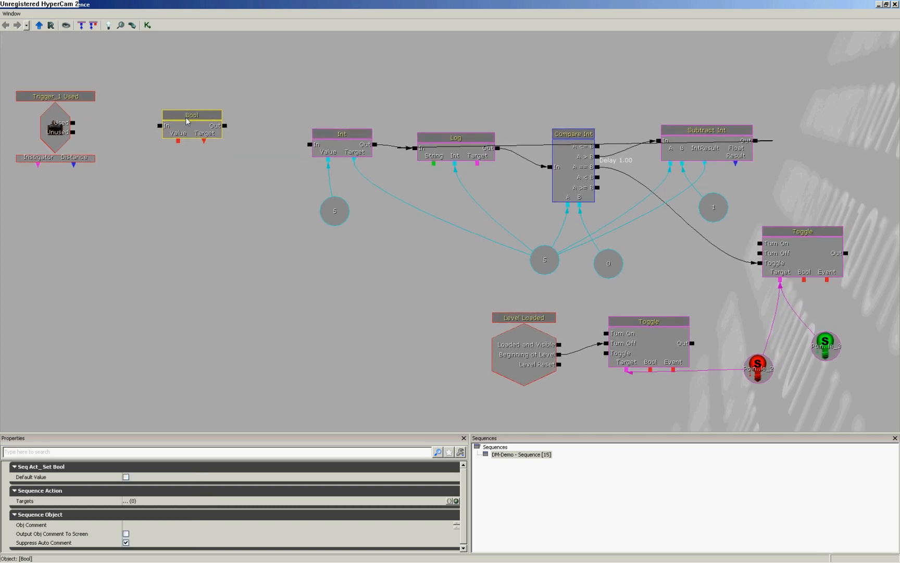
left_click_drag(192, 115, 241, 123)
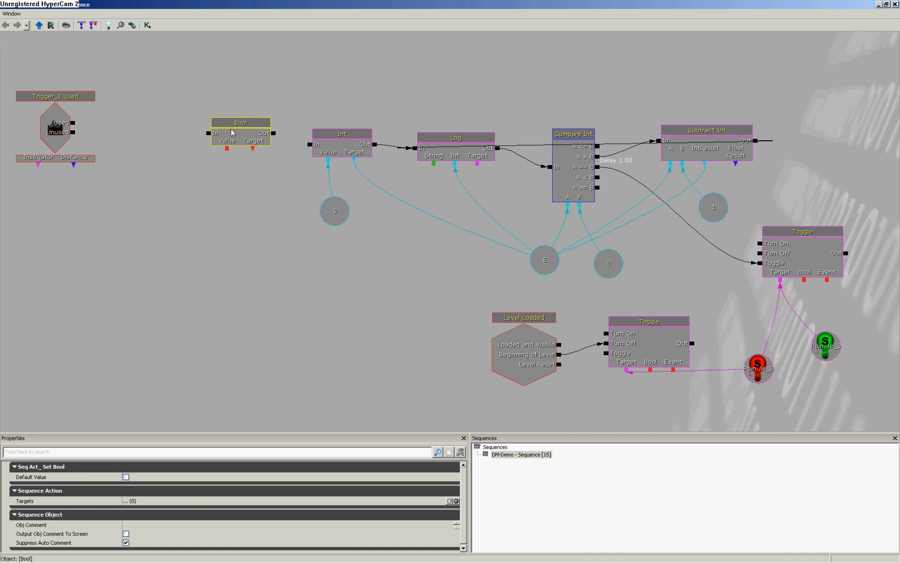
Bring up the canvas menu for adding a new node
right_click(231, 131)
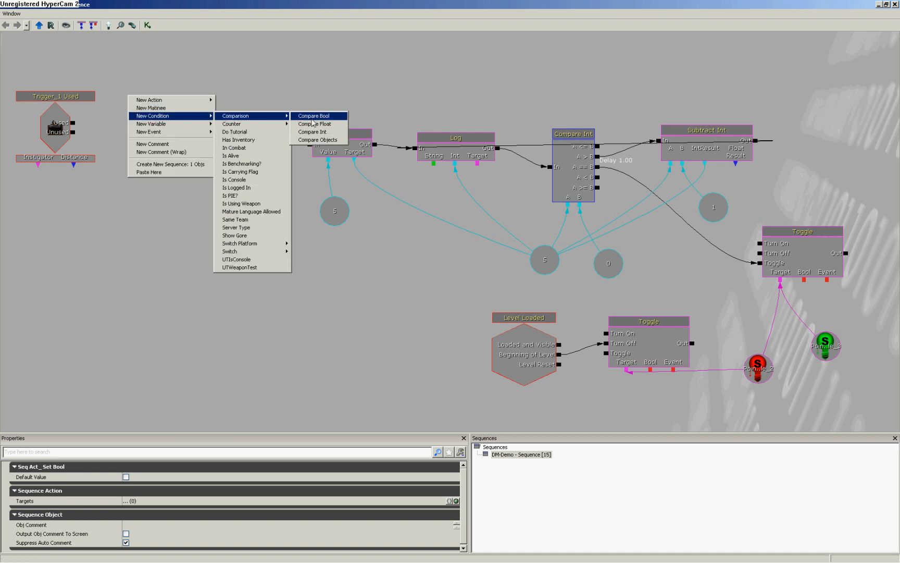
Add a Compare Bool condition, position the False variable below it, then select Trigger_1 Used
left_click(313, 116)
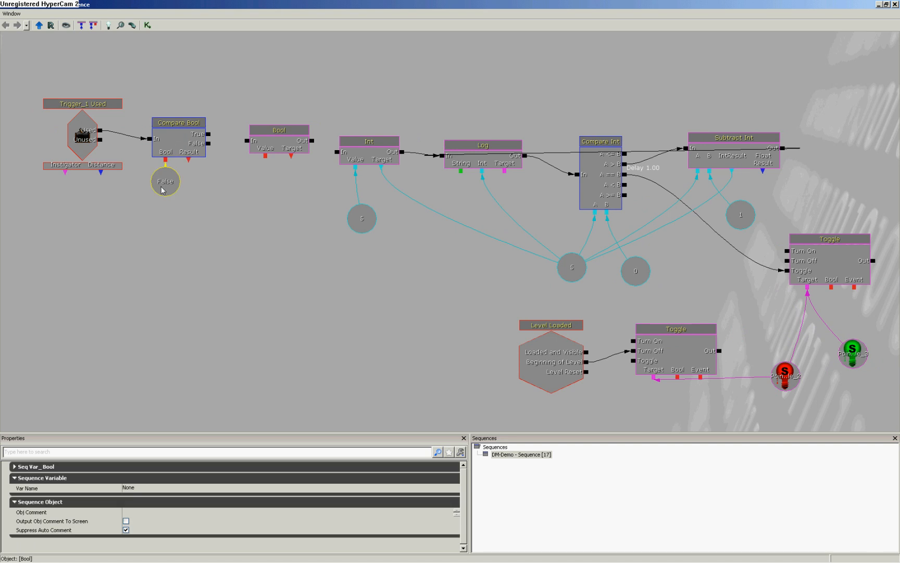
left_click_drag(164, 180, 193, 225)
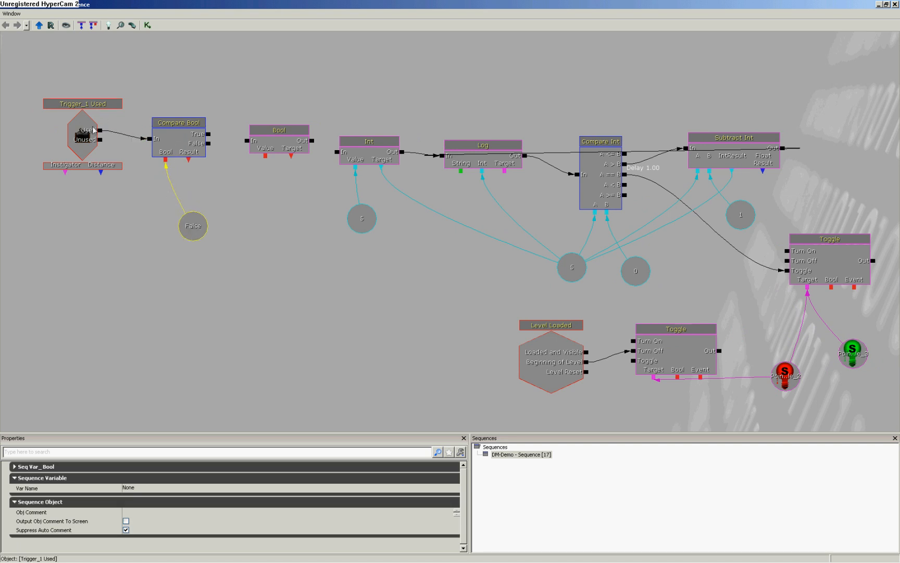
left_click(174, 215)
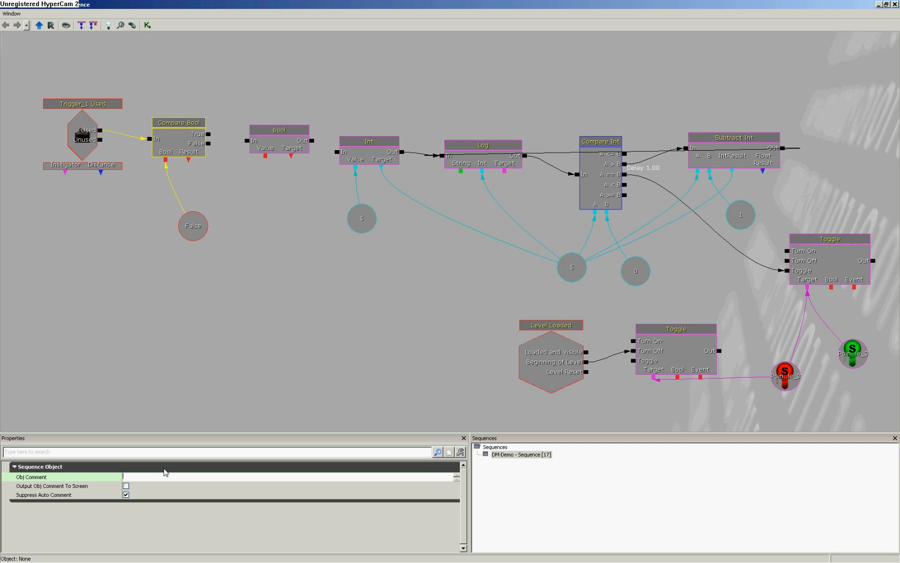
Enter the comment 'Is the sequence running?' on the Compare Bool node
type("Is the sequence running?")
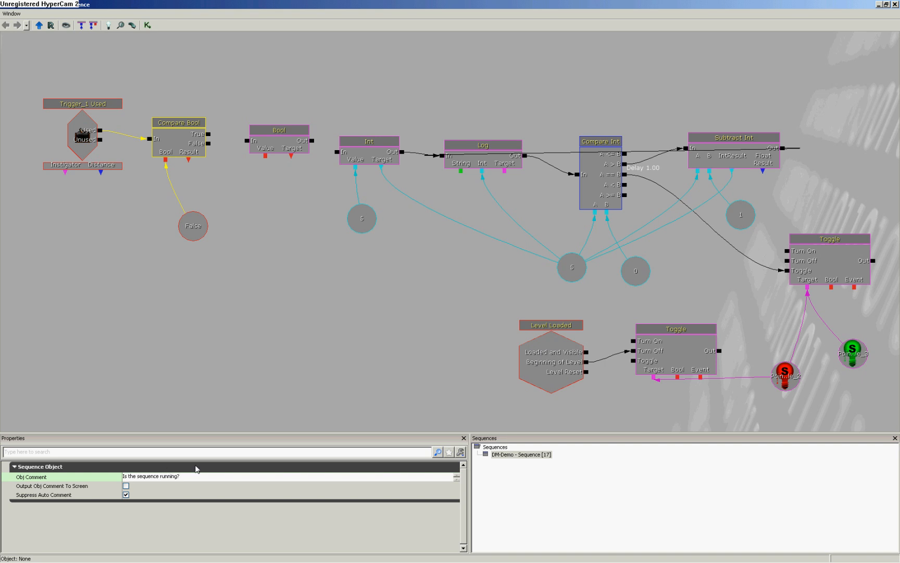
left_click(178, 122)
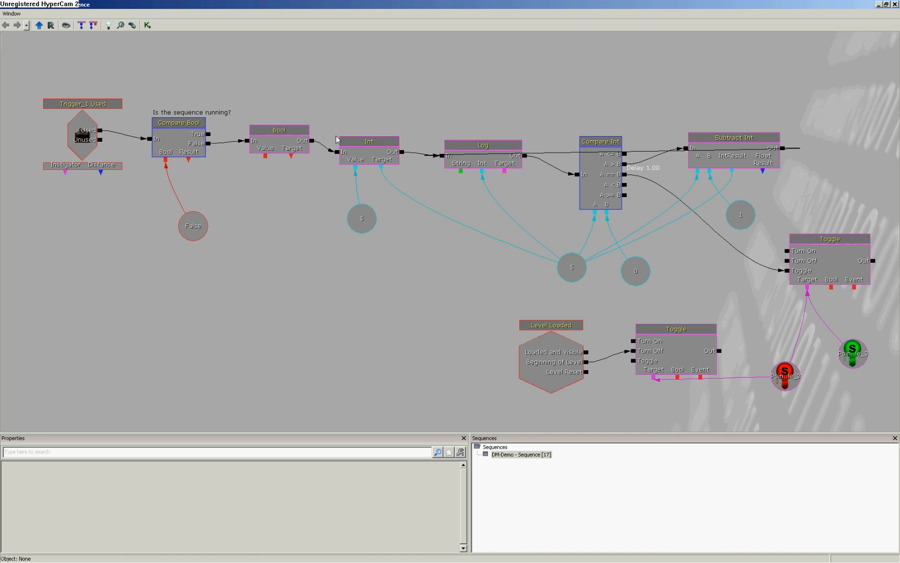
left_click(86, 131)
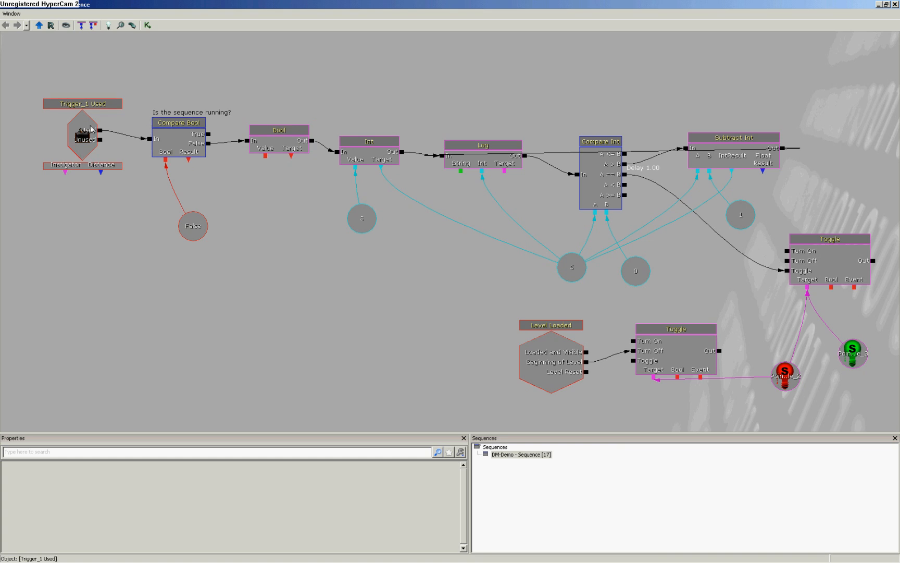
left_click(178, 123)
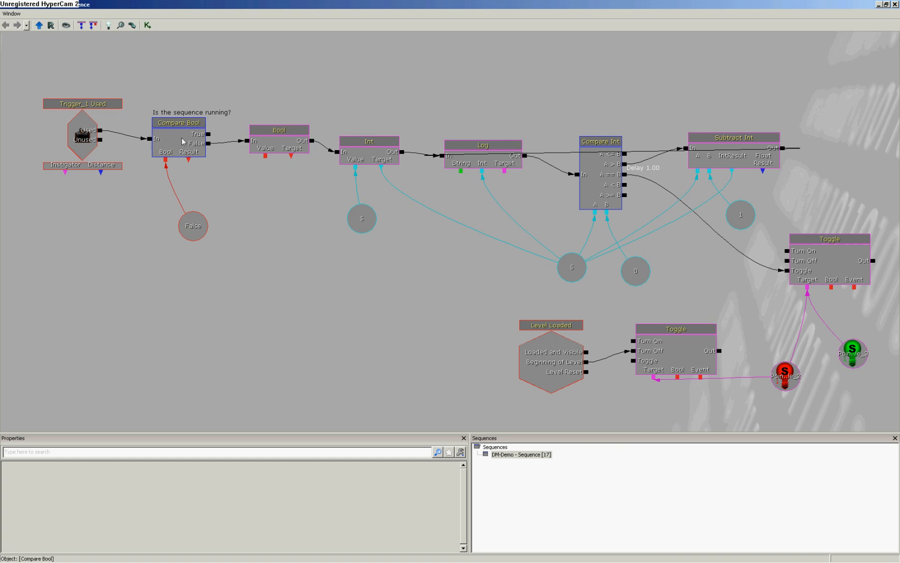
left_click(279, 130)
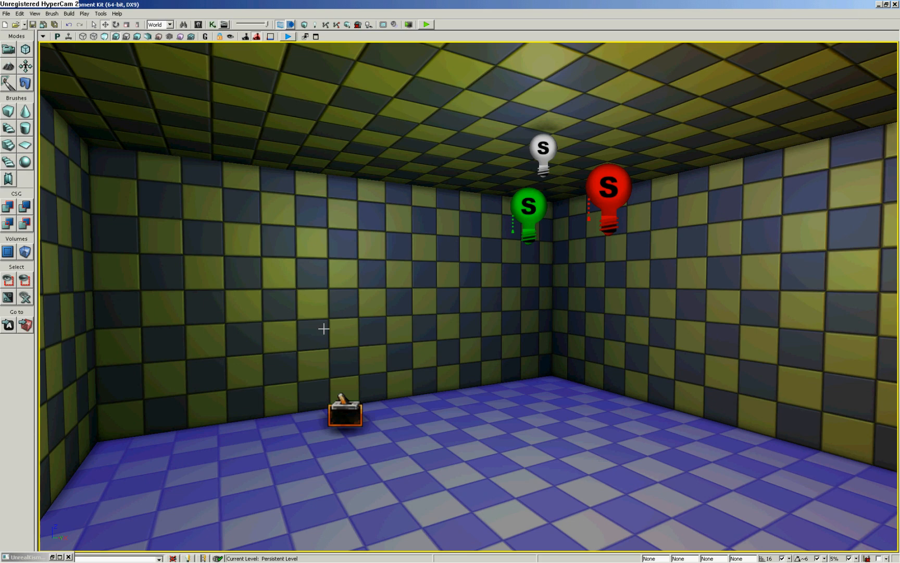
Run Play In Editor to test the trigger, then close the preview window
left_click(287, 36)
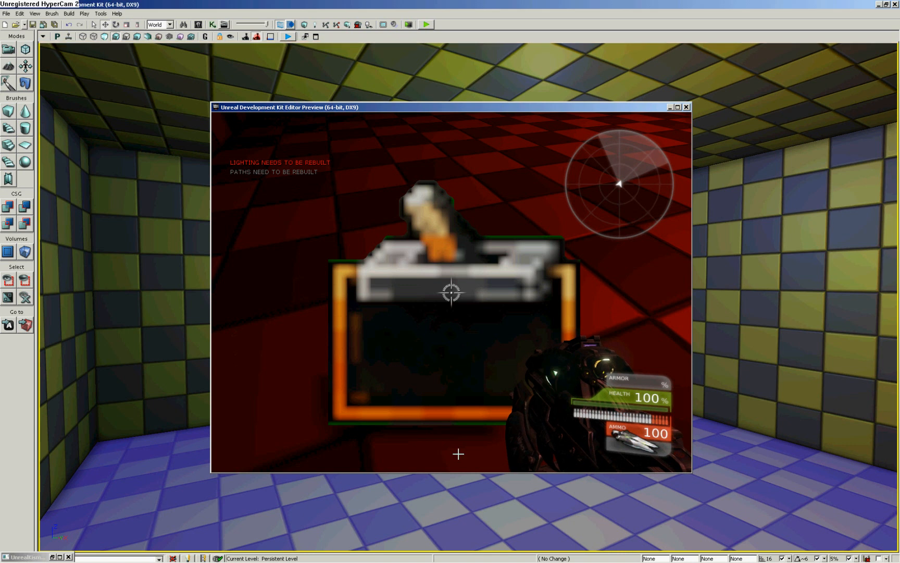
left_click(687, 107)
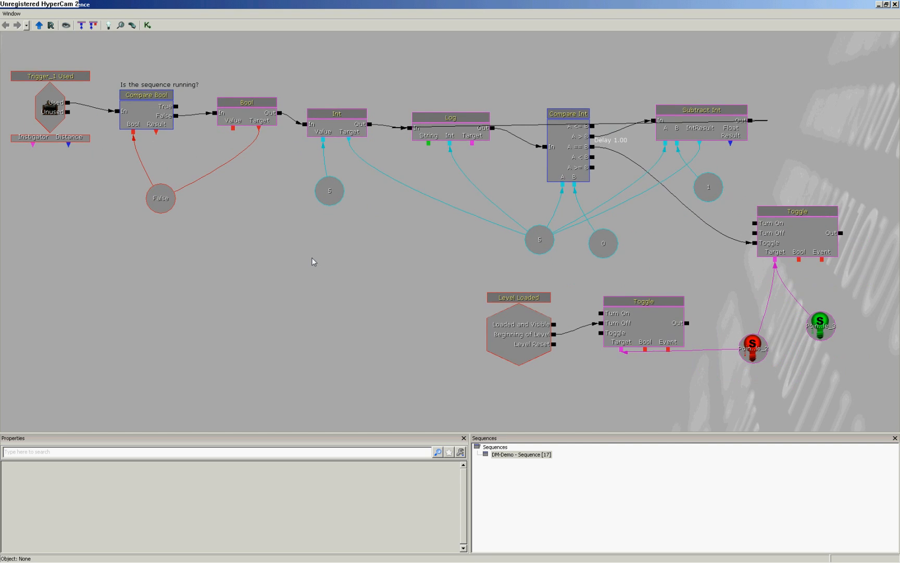
mouse_move(282, 228)
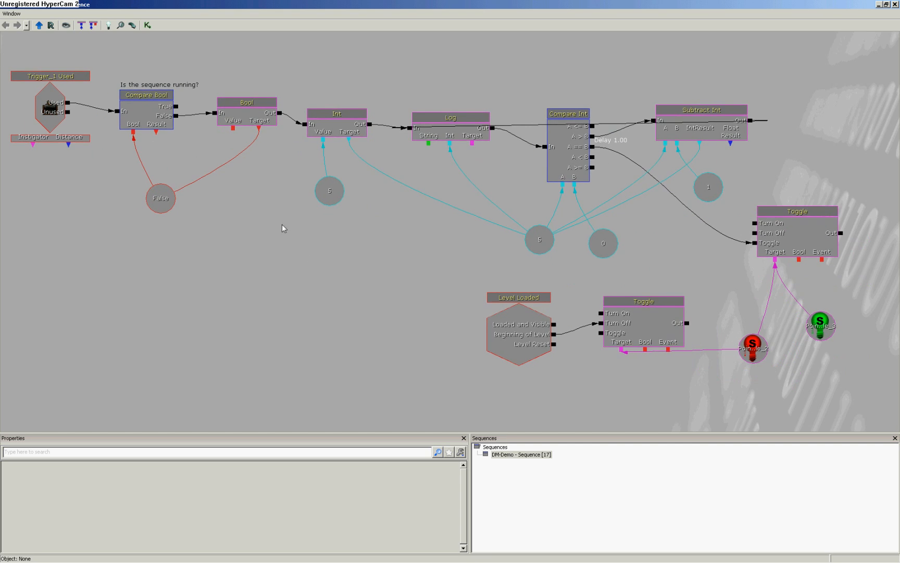
Place a Set Bool node right of Toggle and wire Toggle's Out into it
left_click(247, 102)
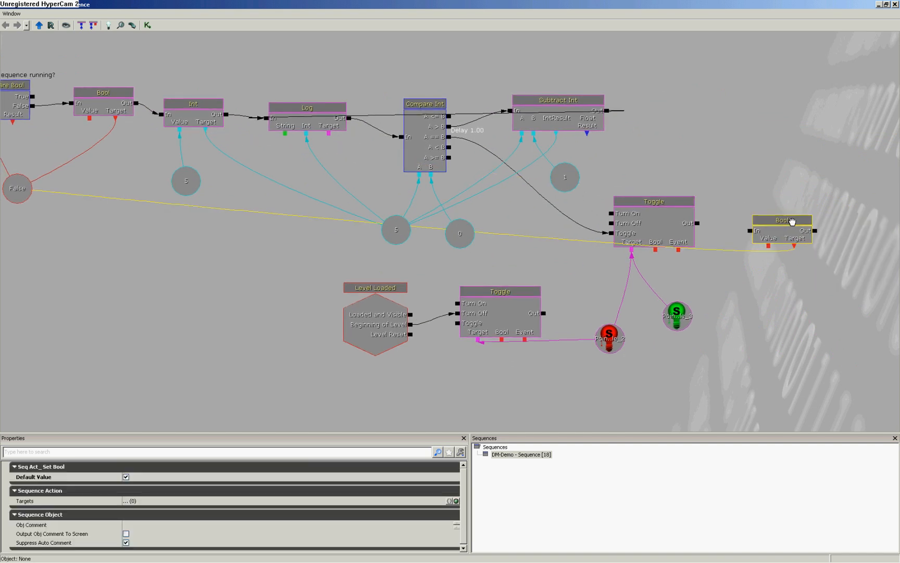
left_click_drag(782, 220, 793, 242)
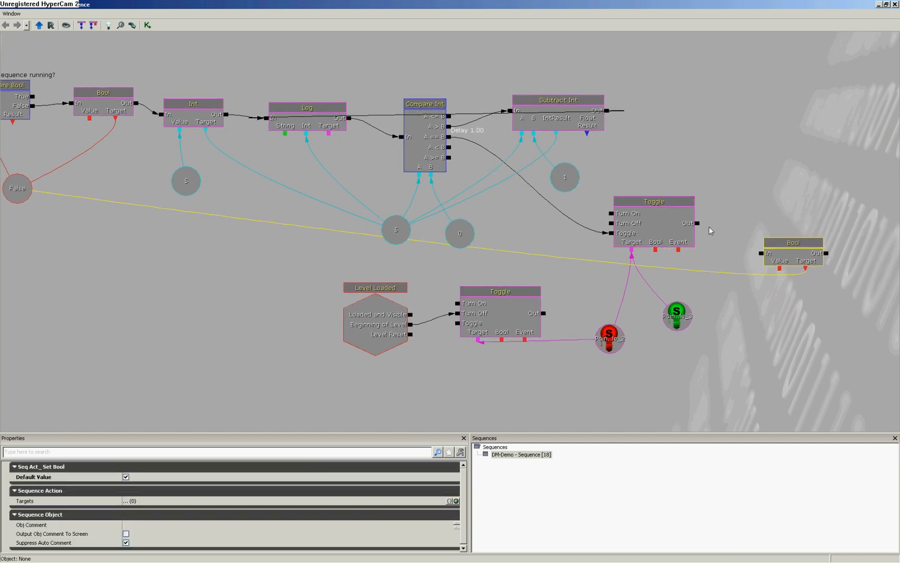
left_click(792, 242)
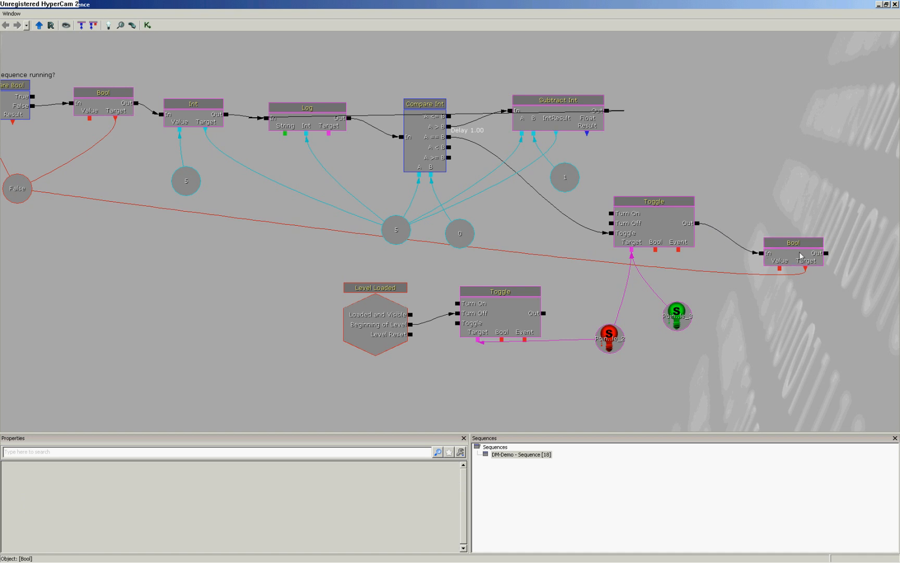
left_click(793, 242)
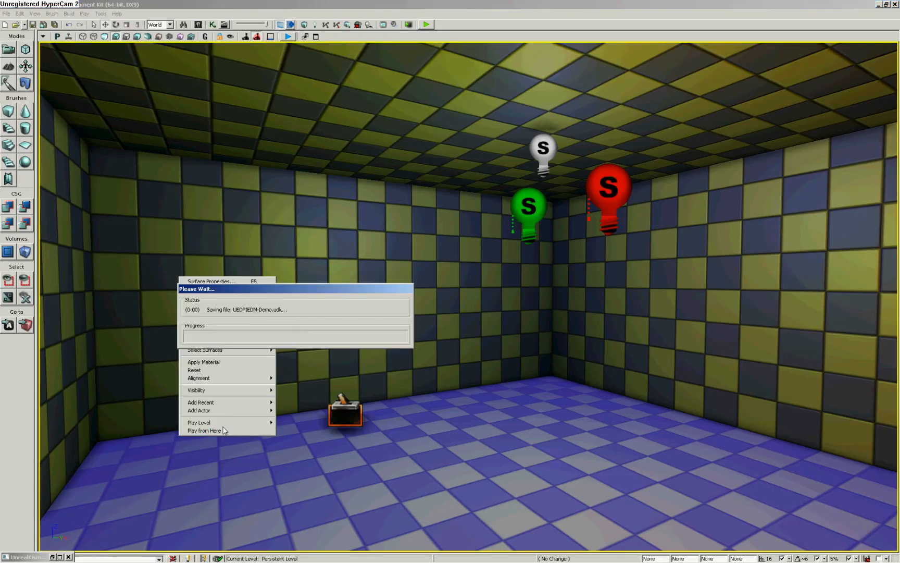
Start Play from Here from inside the room to test the sequence
left_click(198, 422)
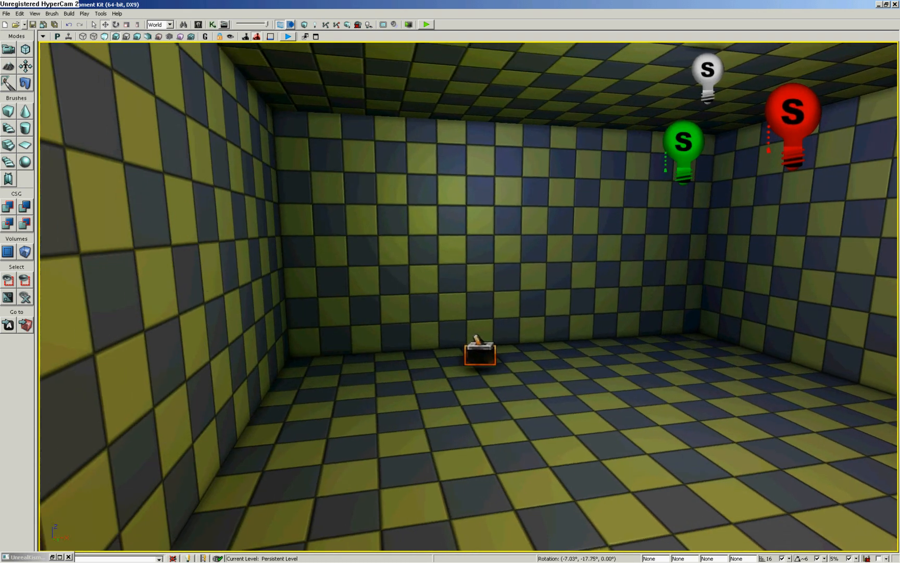
mouse_move(275, 406)
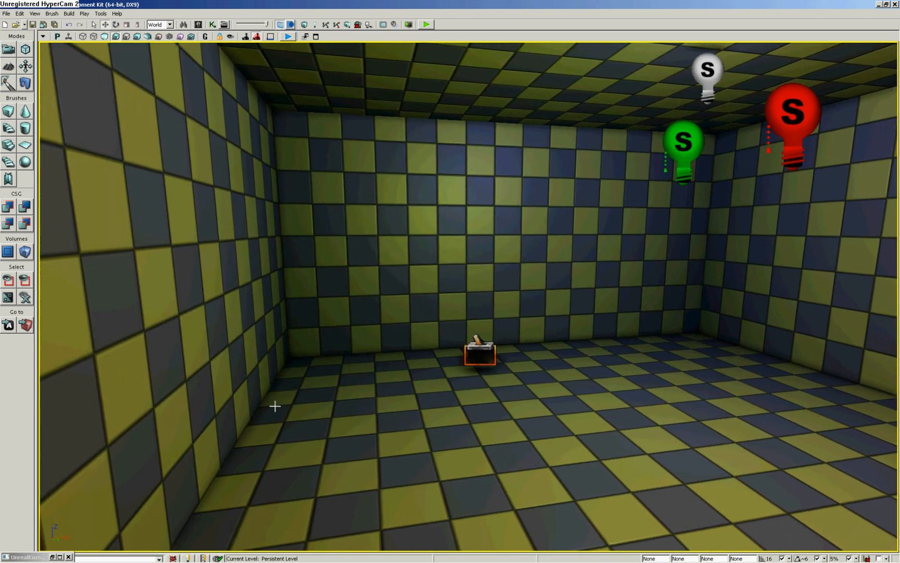